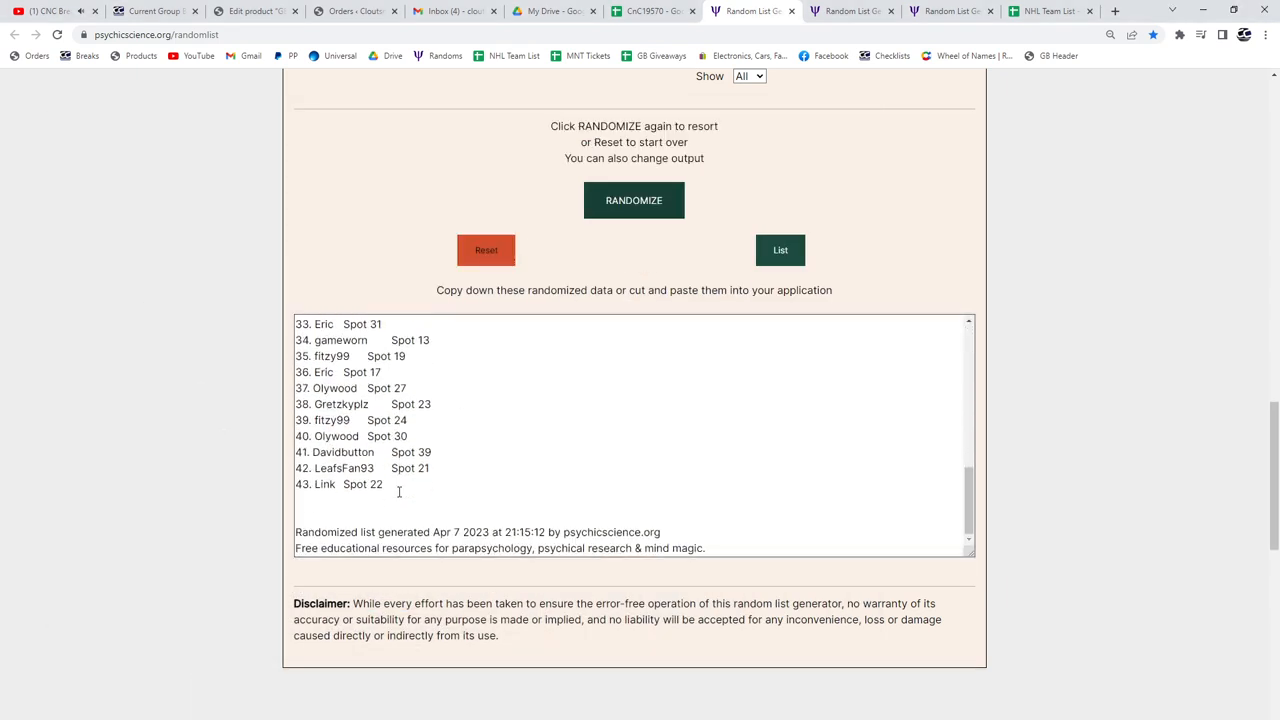
Step: Paste the randomized names and spot numbers into A1:B, then the randomized card list into column C
click(652, 12)
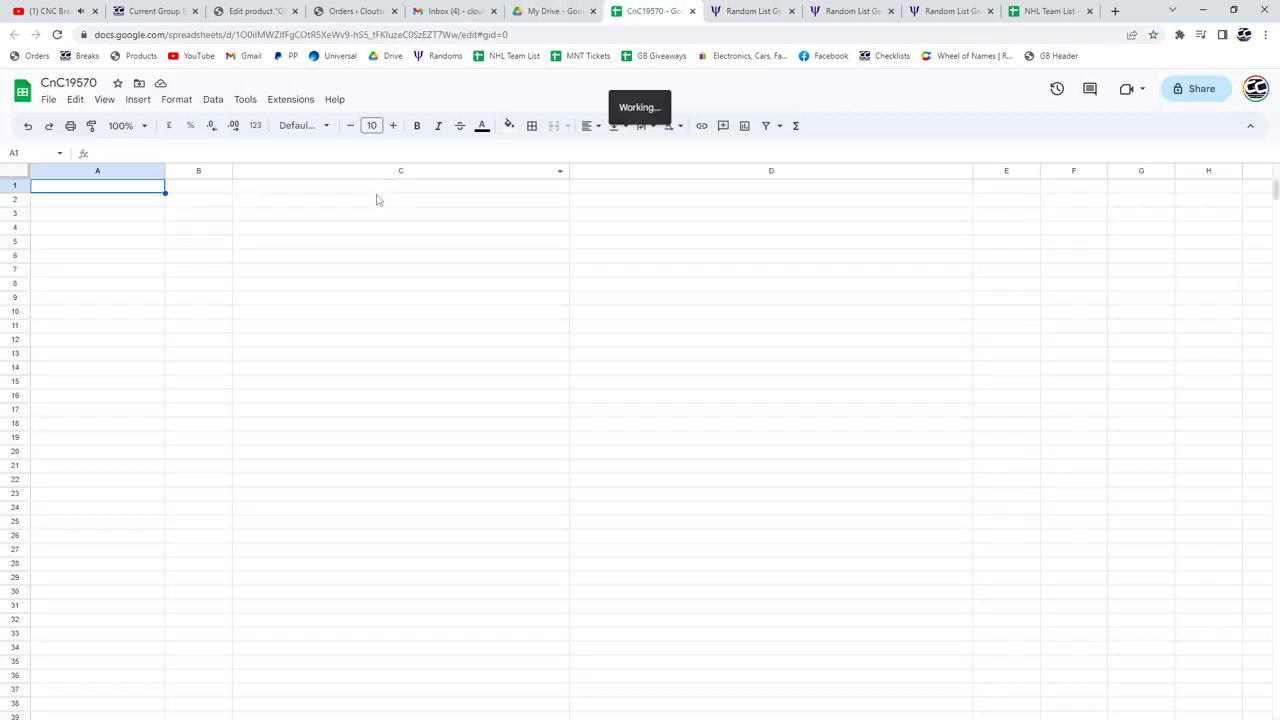
click(850, 12)
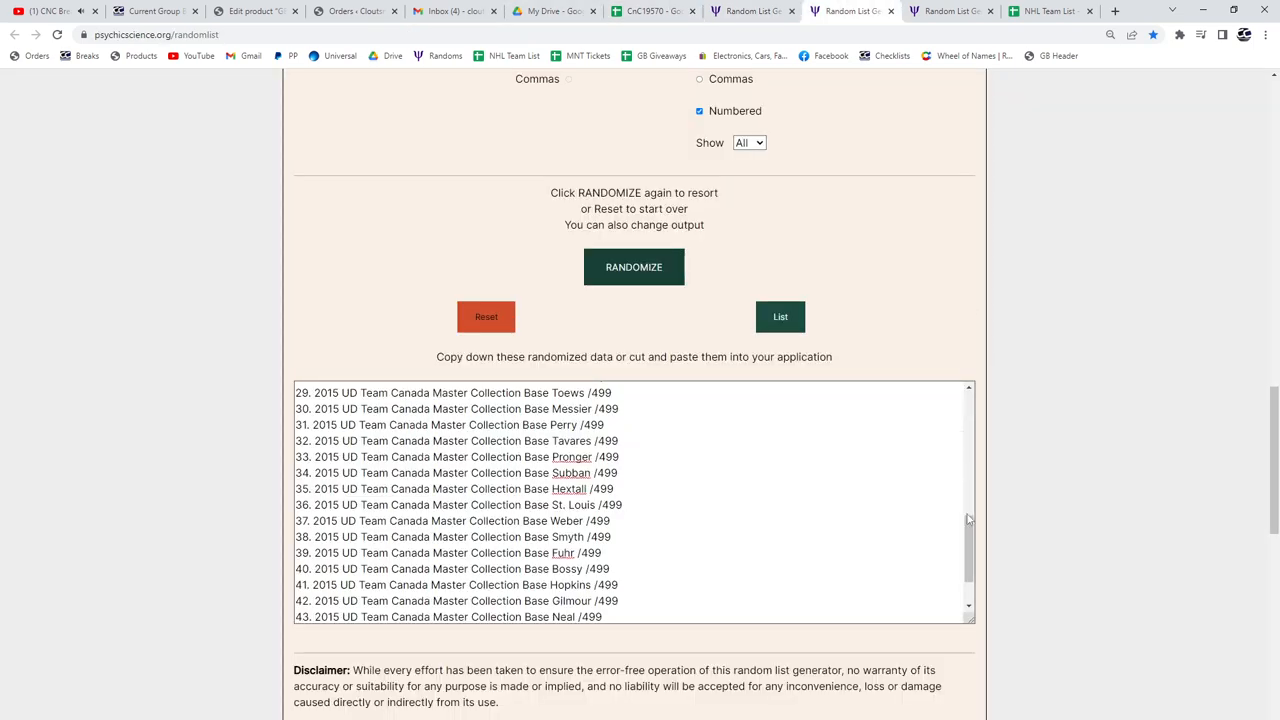
click(652, 12)
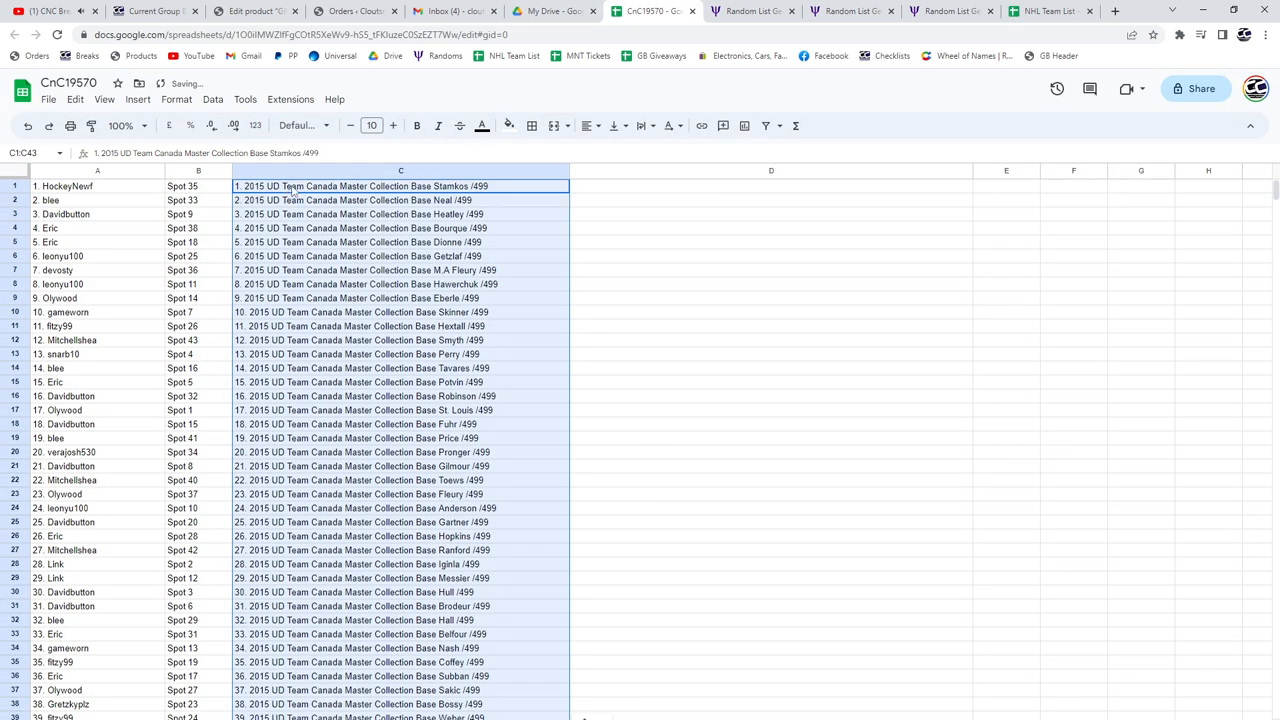